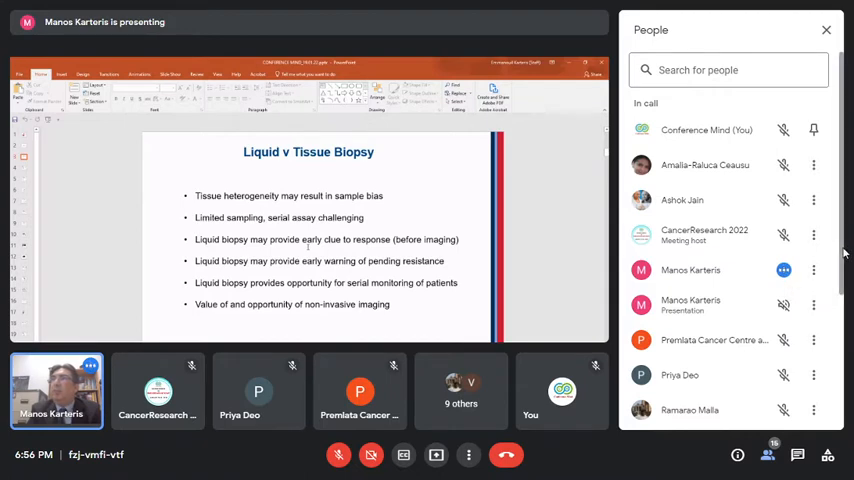
- Open the People panel to list call participants beside the anal cancer CC slide
{"action": "scroll", "scroll_direction": "down", "scroll_amount": 3}
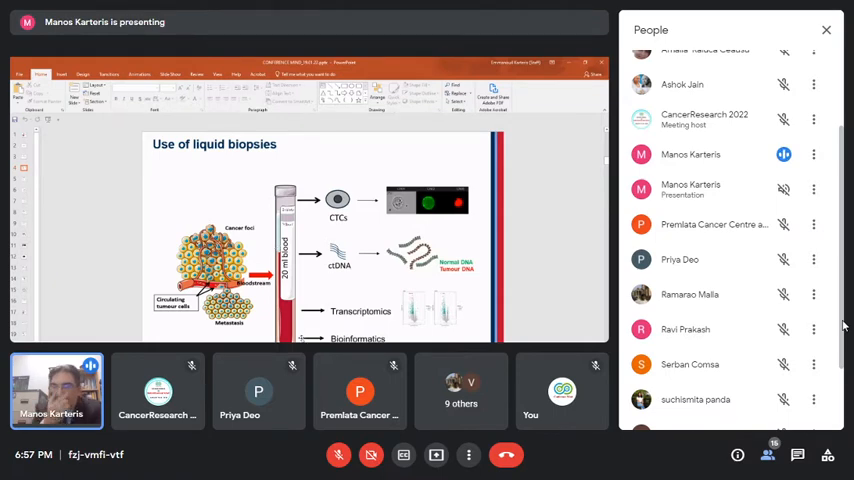
{"action": "left_click", "coordinate": [824, 33]}
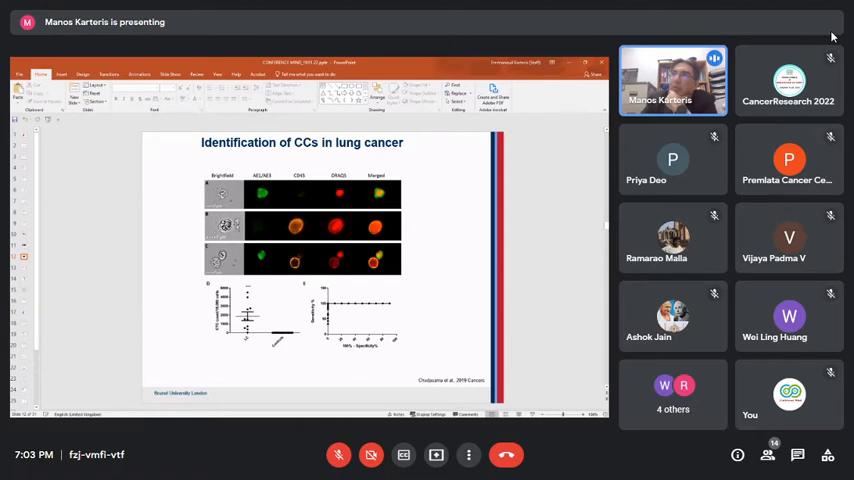
{"action": "mouse_move", "coordinate": [268, 218]}
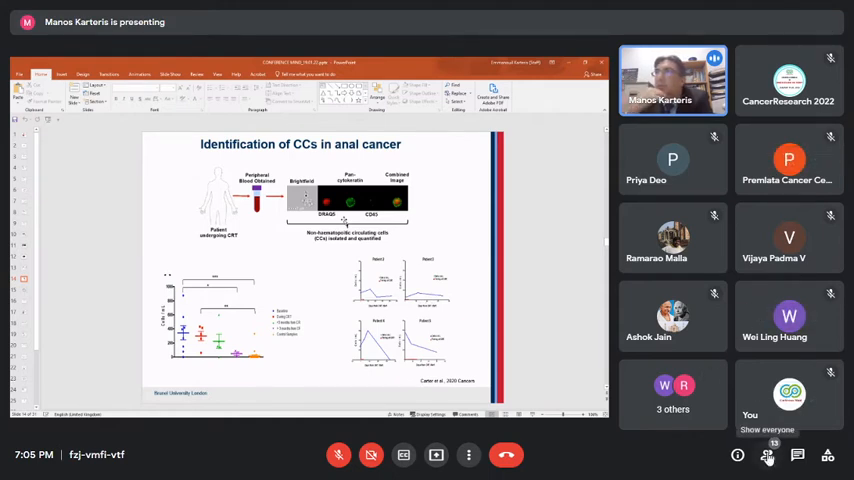
{"action": "left_click", "coordinate": [765, 456]}
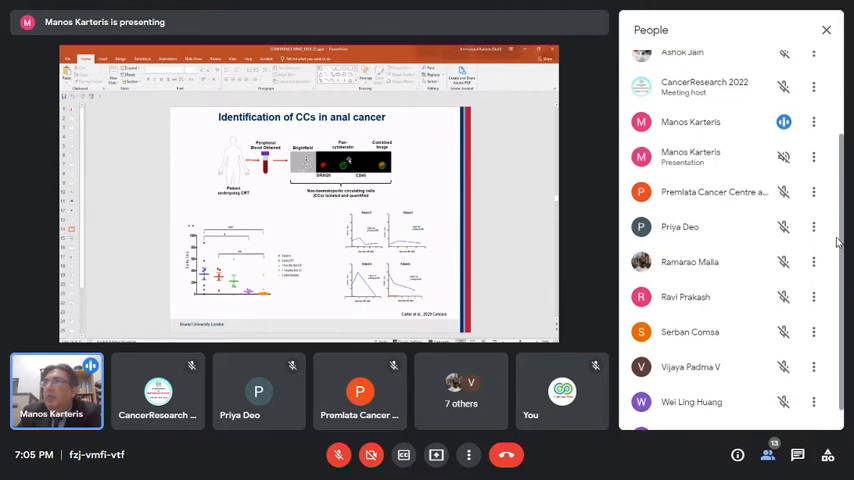
{"action": "mouse_move", "coordinate": [813, 297]}
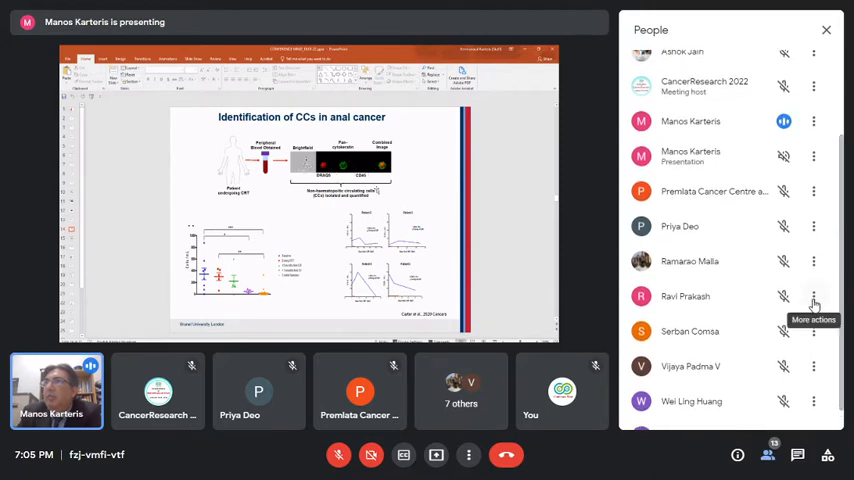
{"action": "left_click", "coordinate": [814, 296]}
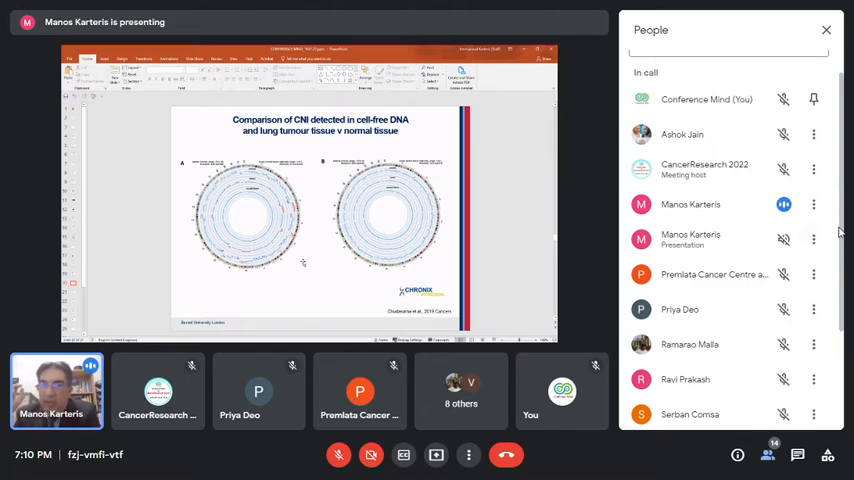
{"action": "scroll", "scroll_direction": "down", "scroll_amount": 3}
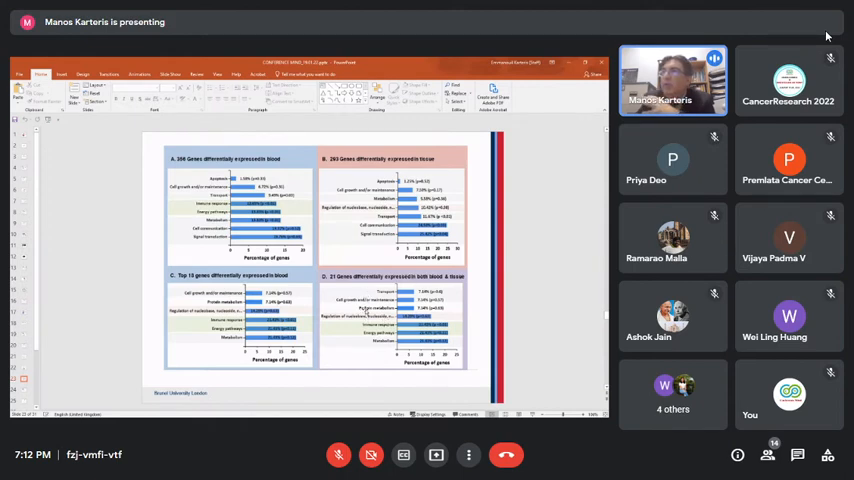
{"action": "mouse_move", "coordinate": [372, 315]}
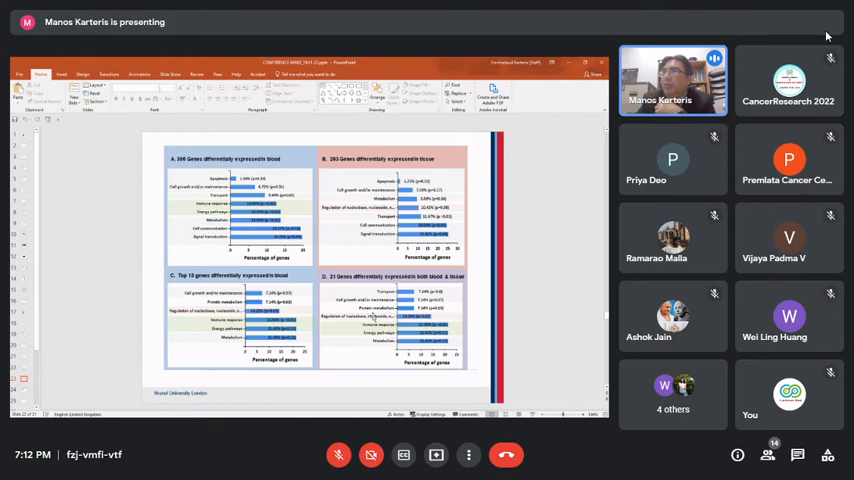